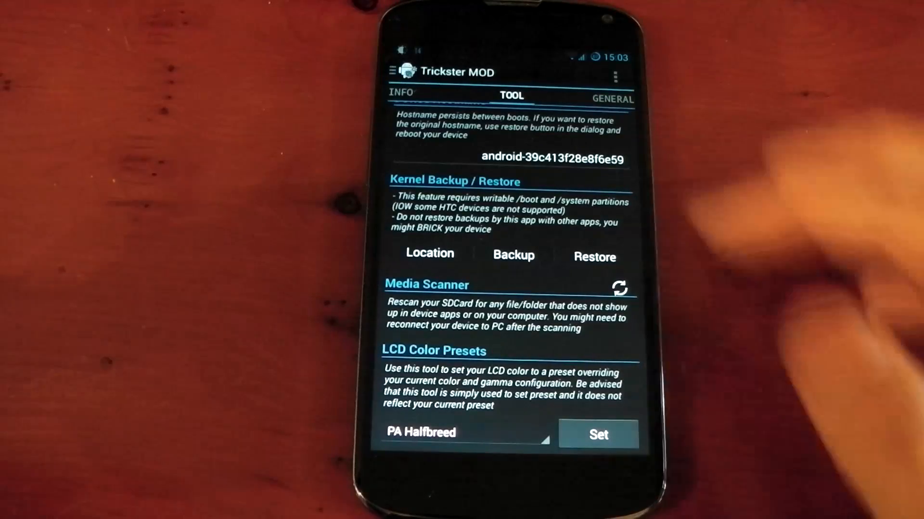
# Choose the PA Halfbreed preset from the LCD Color Presets list
pyautogui.click(466, 434)
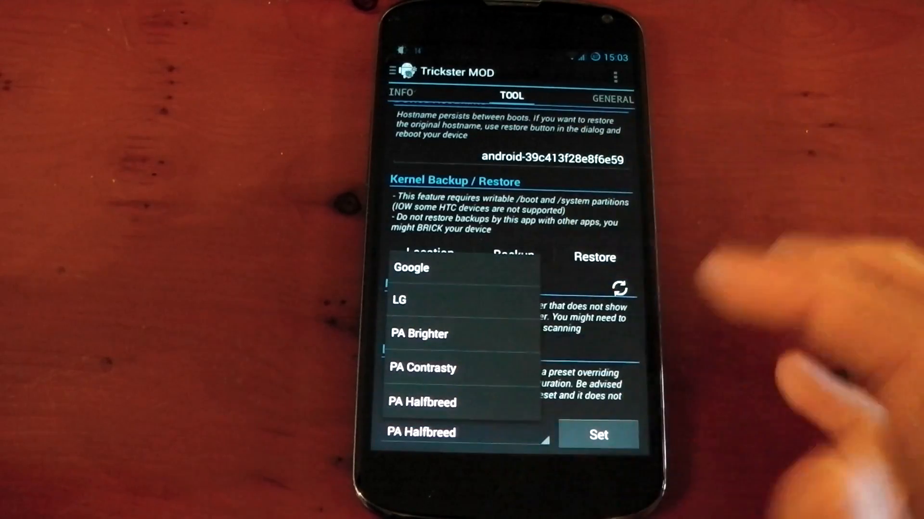
pyautogui.click(399, 300)
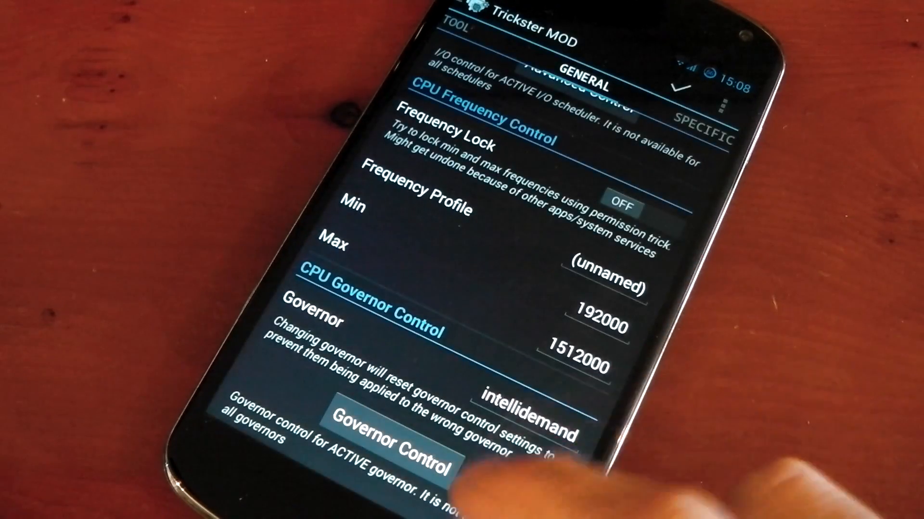
# Select a CPU governor from the list under CPU Governor Control
pyautogui.click(533, 398)
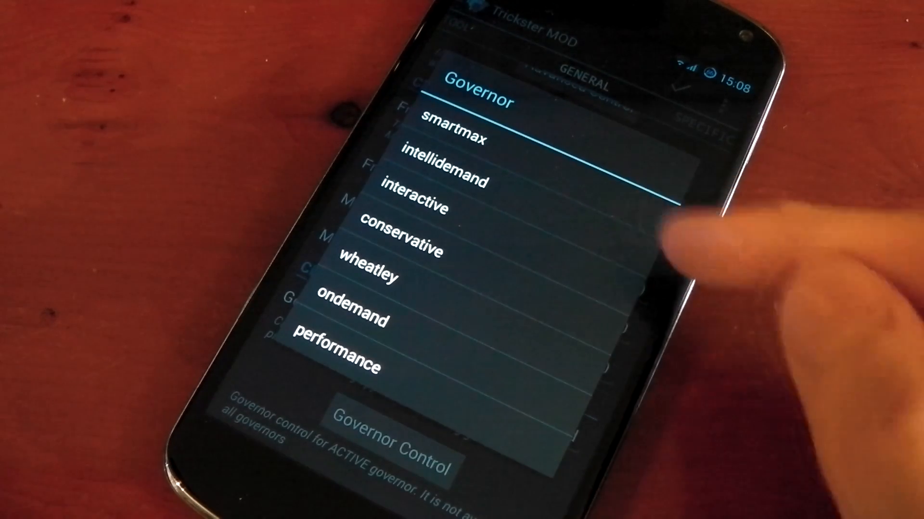
pyautogui.click(440, 165)
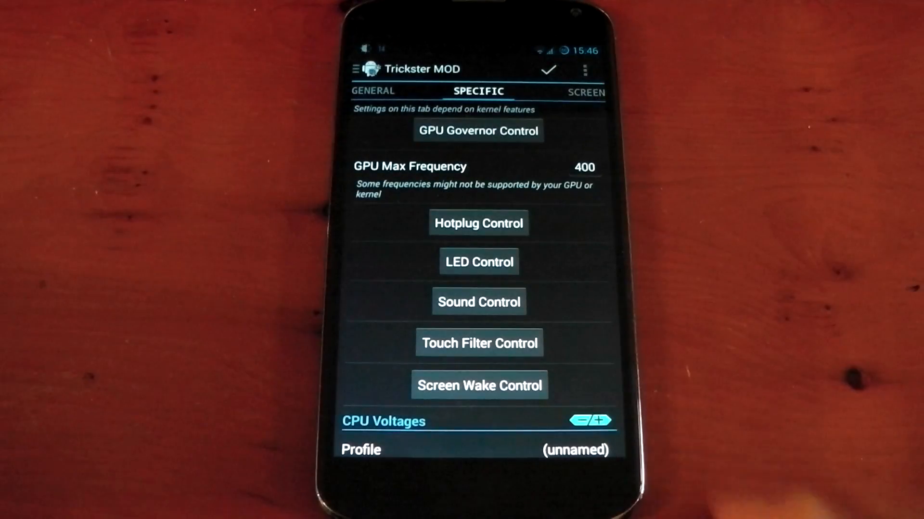
# Browse the Specific tab's kernel settings (GPU max frequency, hotplug, LED, voltages)
pyautogui.click(479, 301)
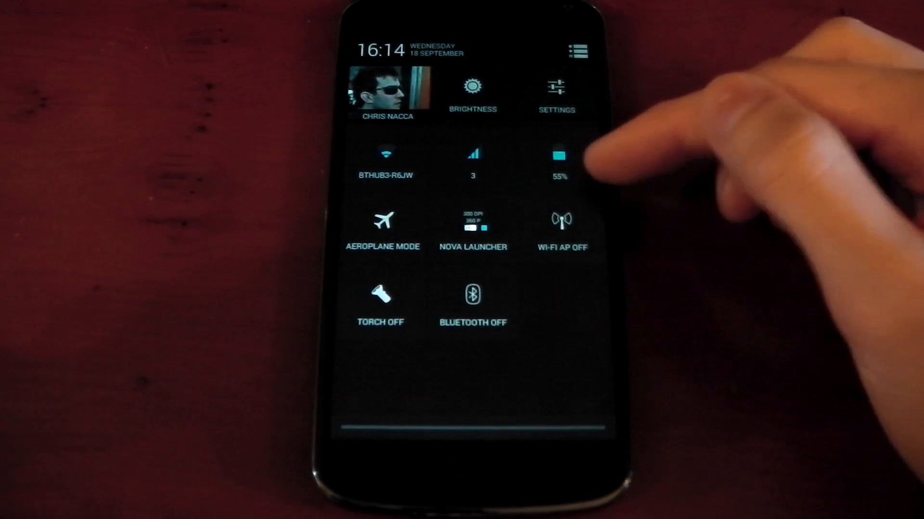
# Show battery usage stats: 7h 18m on battery, screen using 63%
pyautogui.click(562, 156)
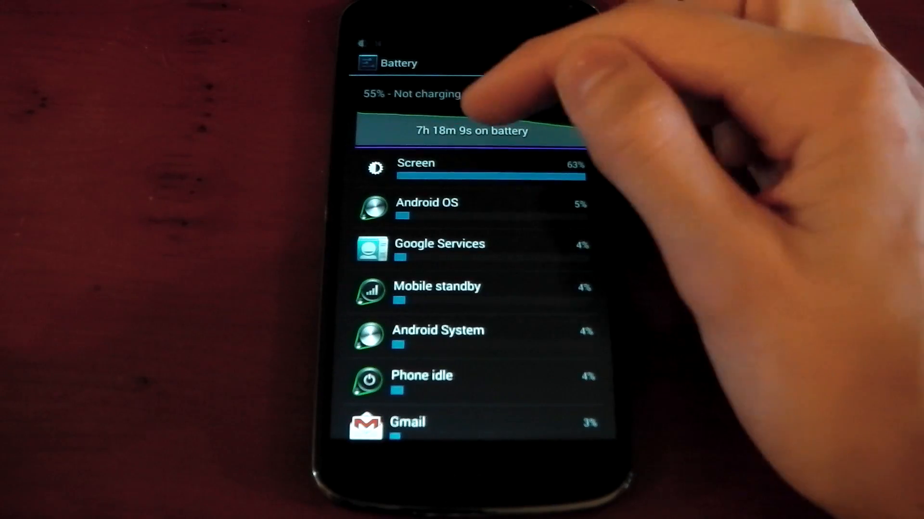
pyautogui.click(467, 131)
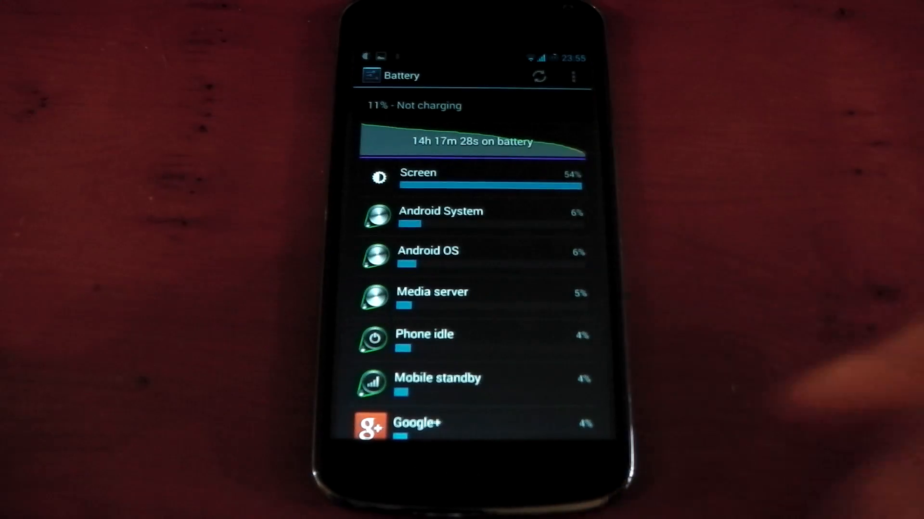
# Show the battery history graph covering 14h 17m on battery
pyautogui.click(471, 141)
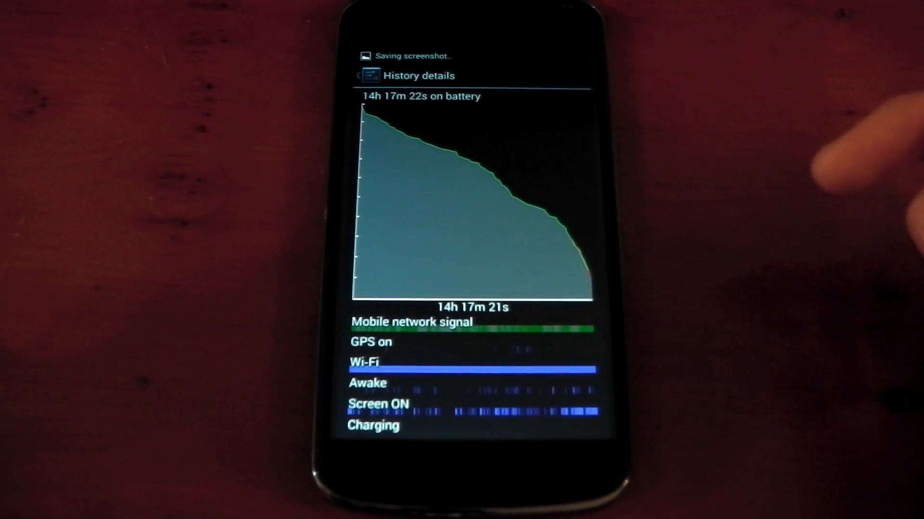